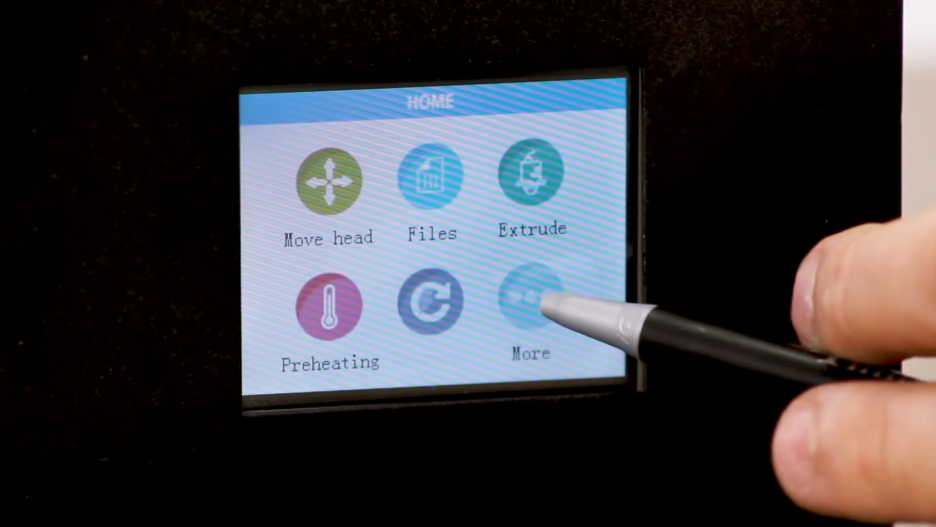
Switch to the second home page and open bed Leveling
left_click(530, 301)
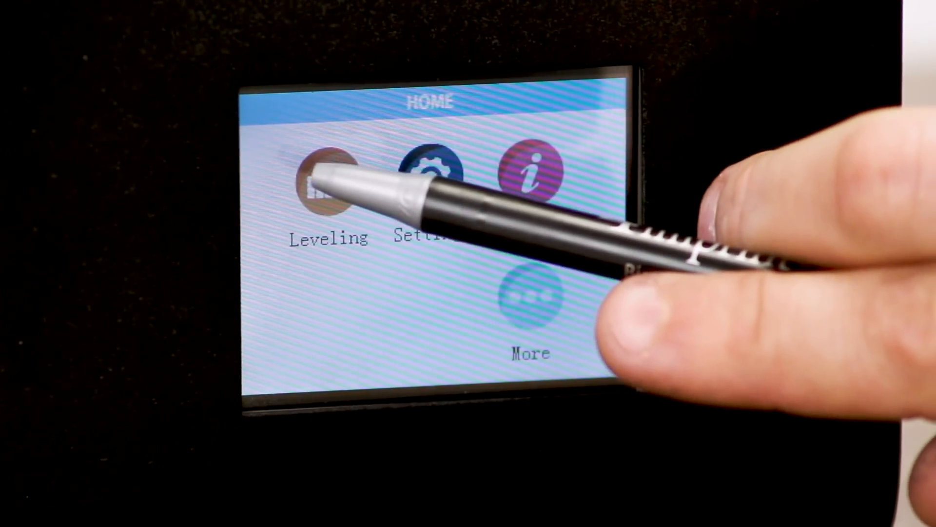
left_click(328, 179)
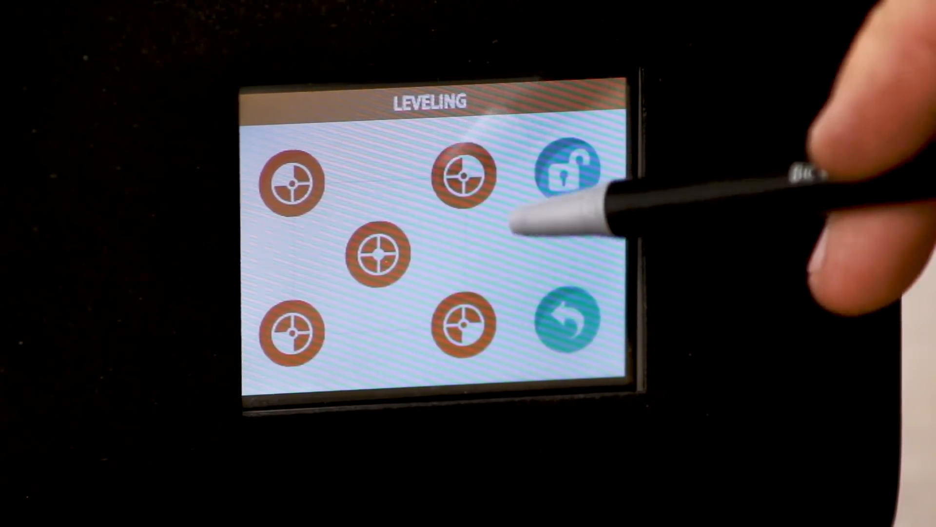
Unlock the X-Y axes, exit leveling, and switch to the first home page
left_click(566, 173)
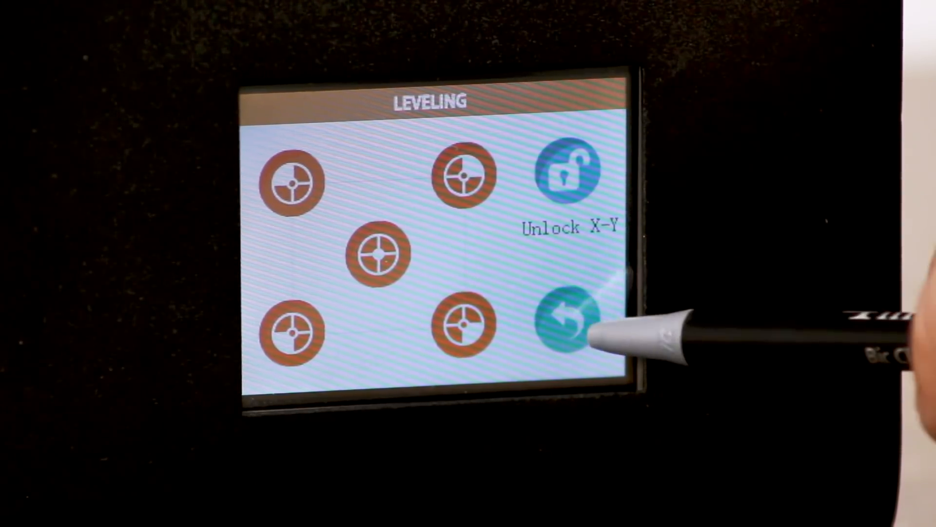
left_click(566, 325)
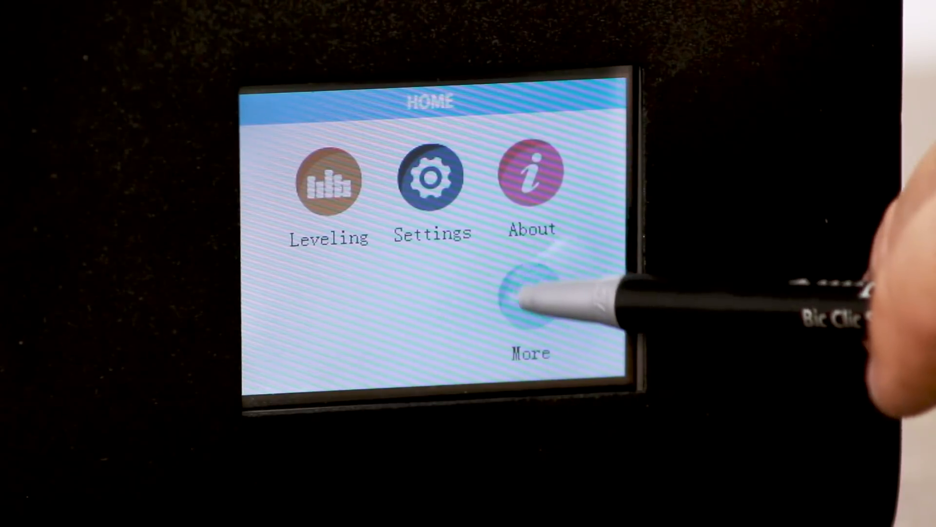
left_click(530, 298)
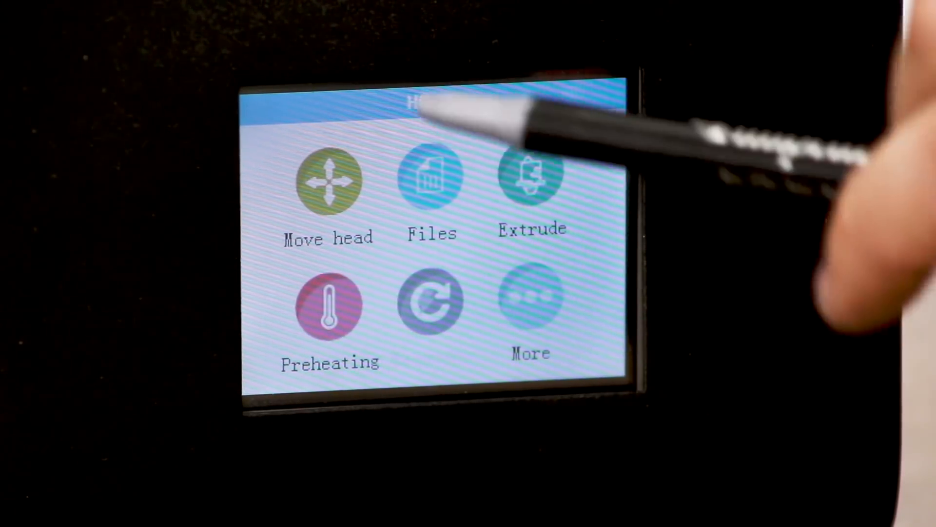
In Move head, change the movement step from 1 to 5, then exit
left_click(327, 179)
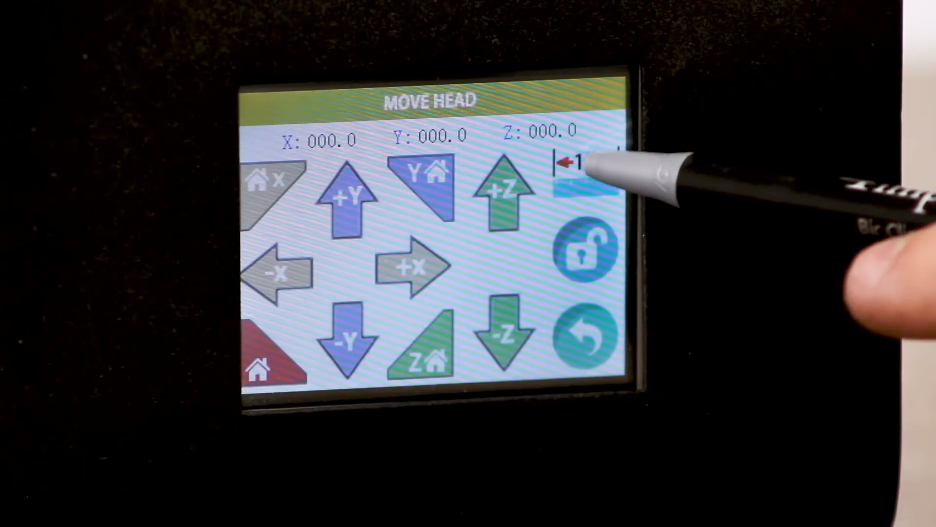
left_click(583, 162)
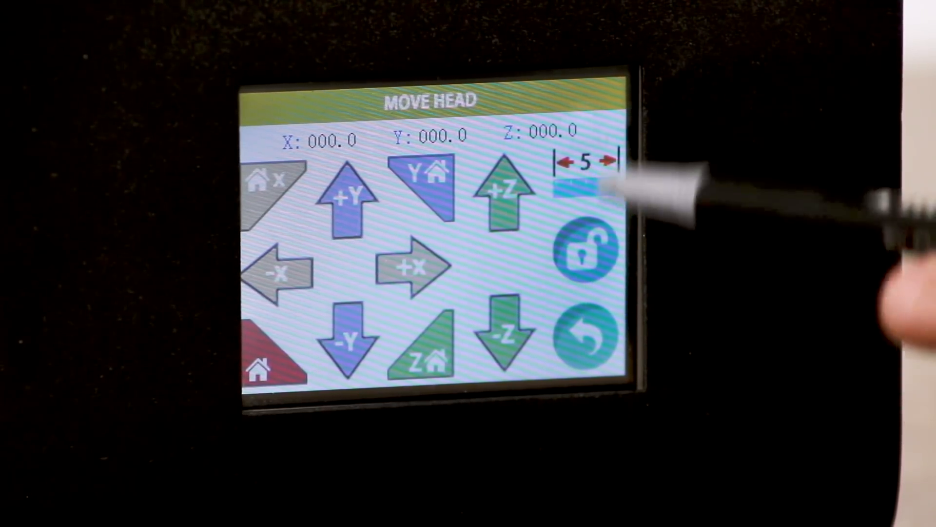
left_click(588, 331)
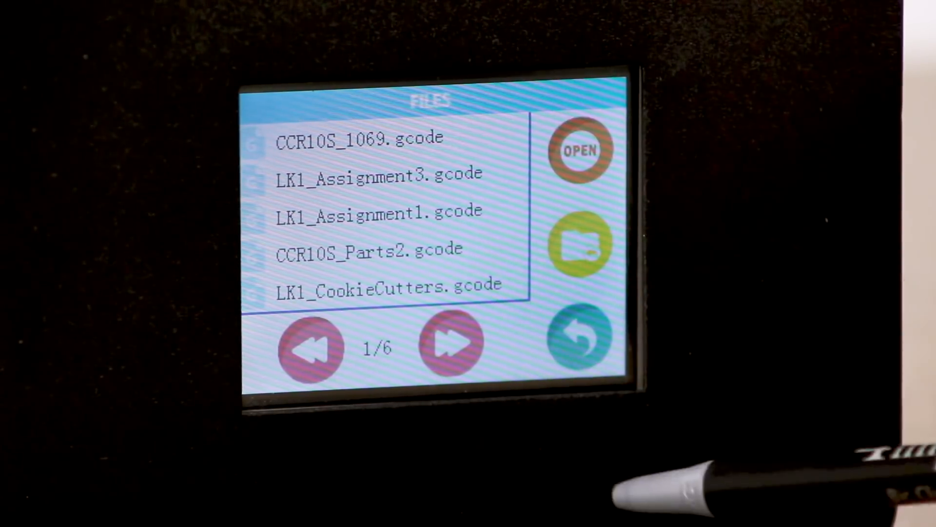
Page the gcode file list to page 2 of 6, then return home
left_click(450, 343)
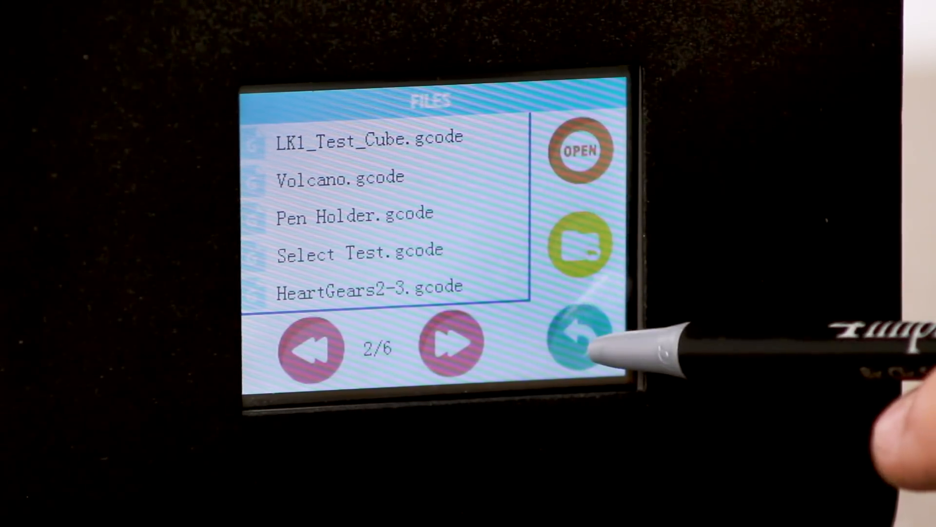
left_click(577, 335)
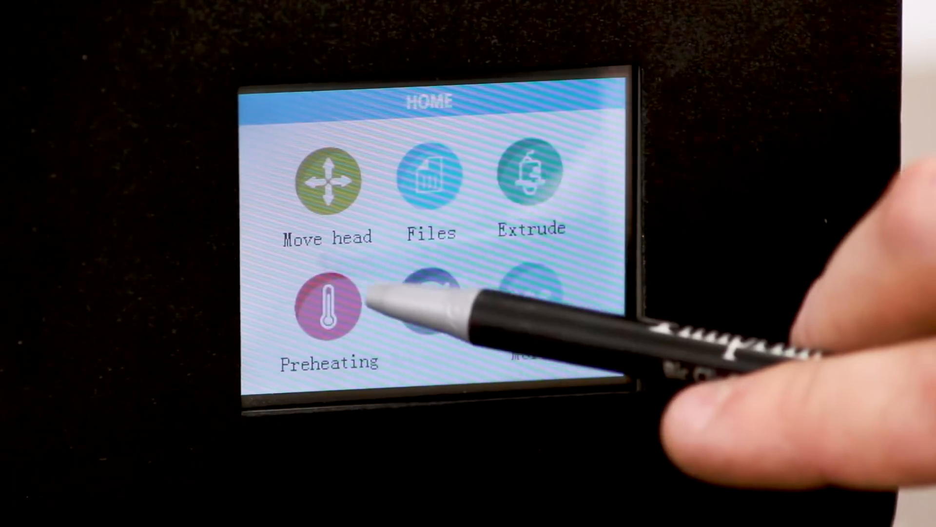
left_click(328, 310)
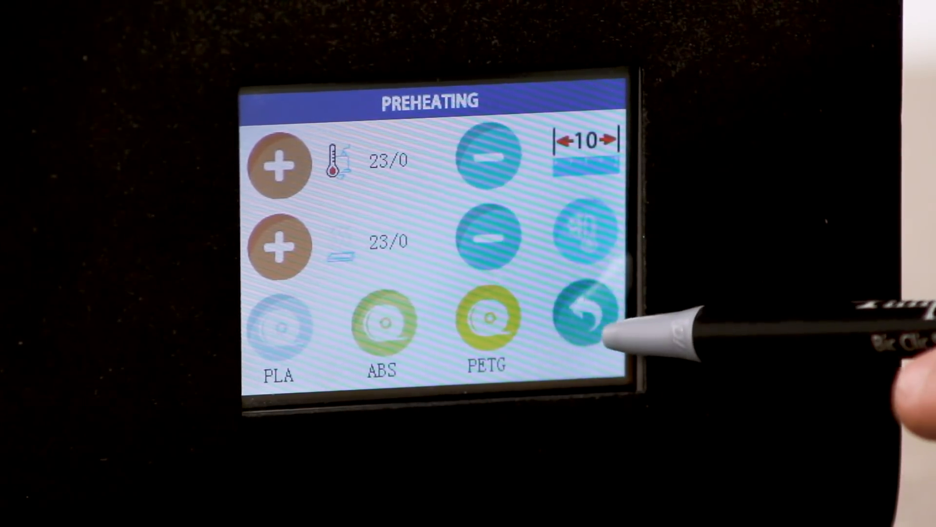
left_click(582, 319)
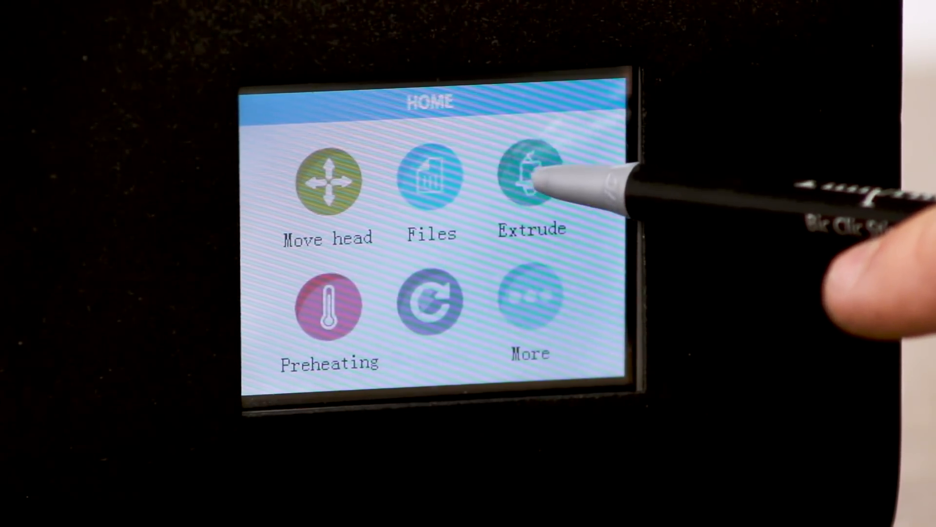
left_click(530, 176)
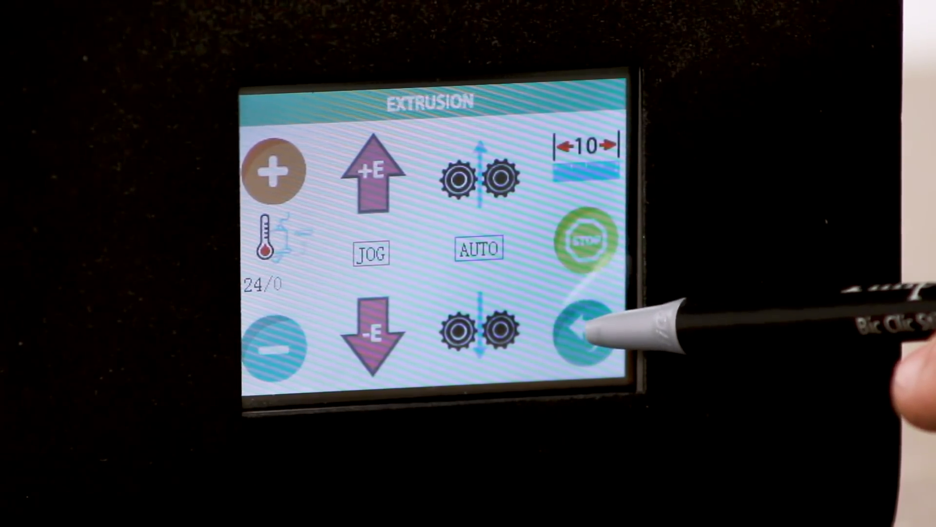
left_click(588, 329)
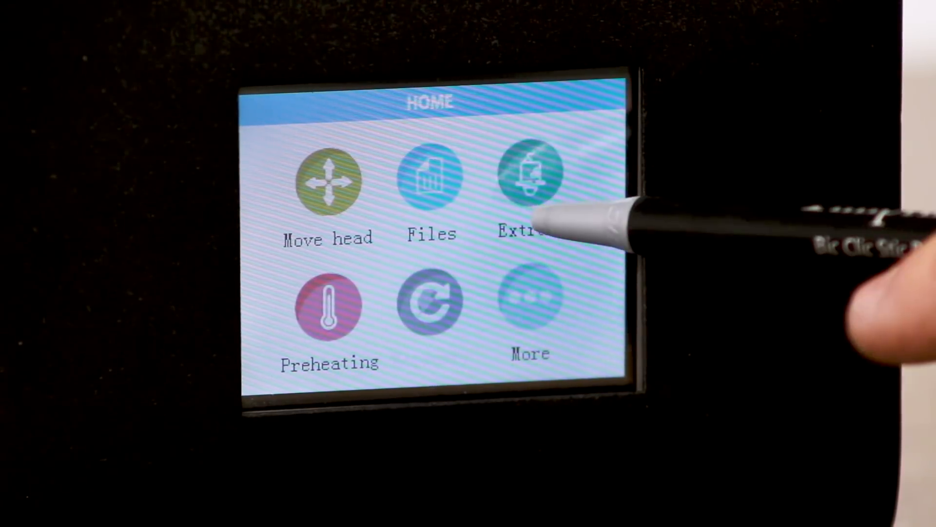
Open Settings, browse through all five settings pages, then exit
left_click(528, 302)
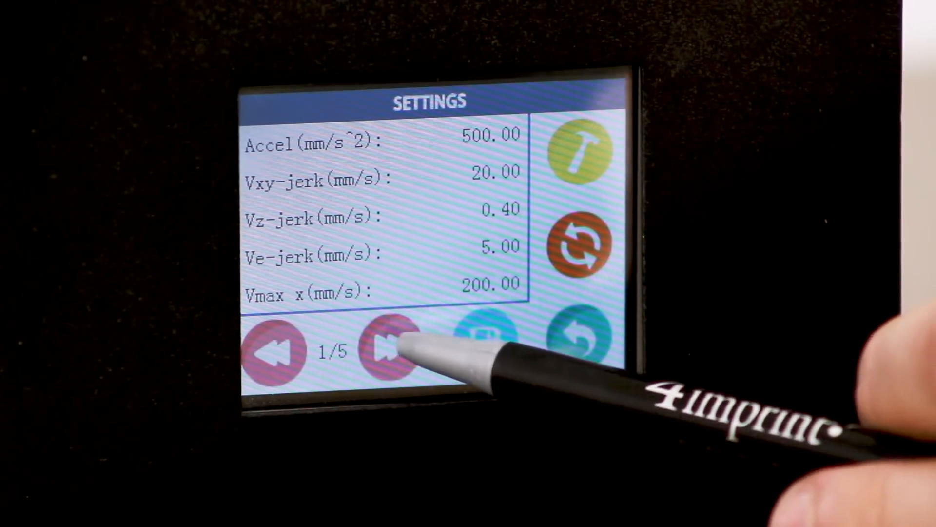
left_click(389, 348)
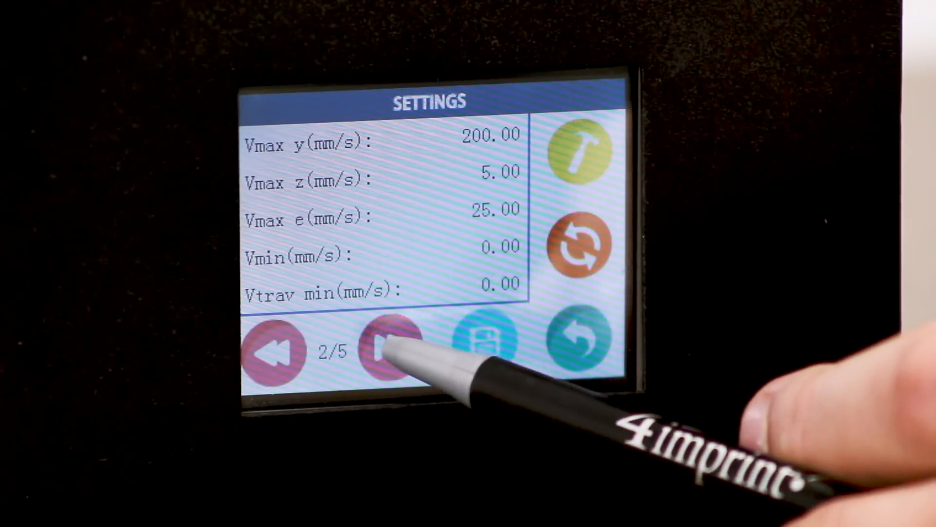
left_click(391, 346)
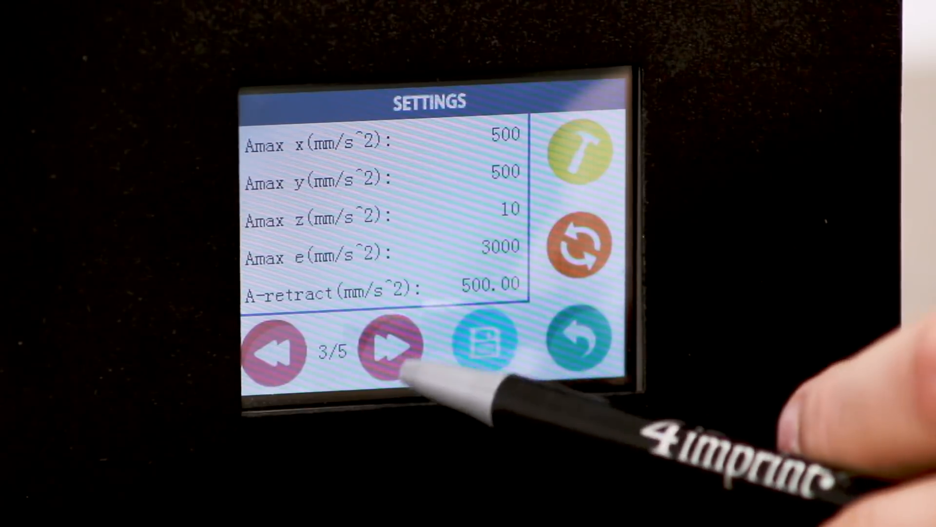
left_click(392, 347)
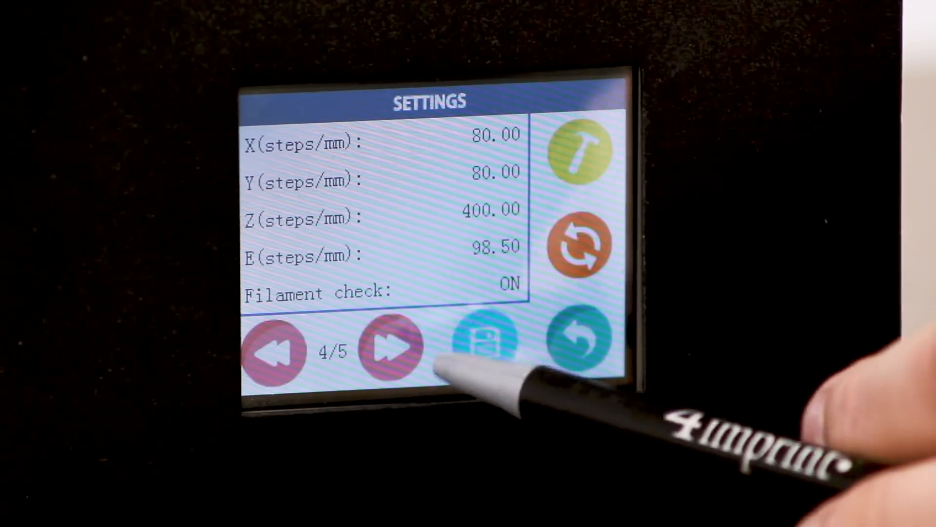
left_click(391, 347)
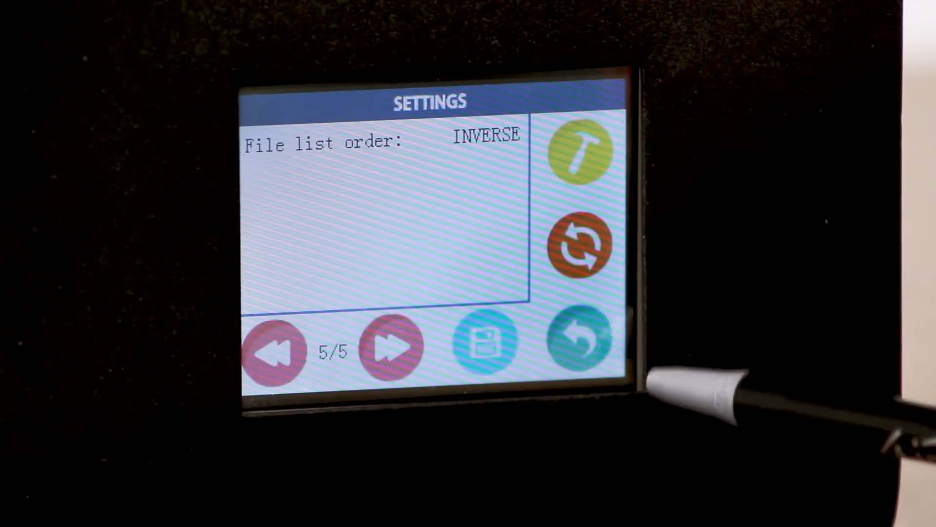
left_click(582, 343)
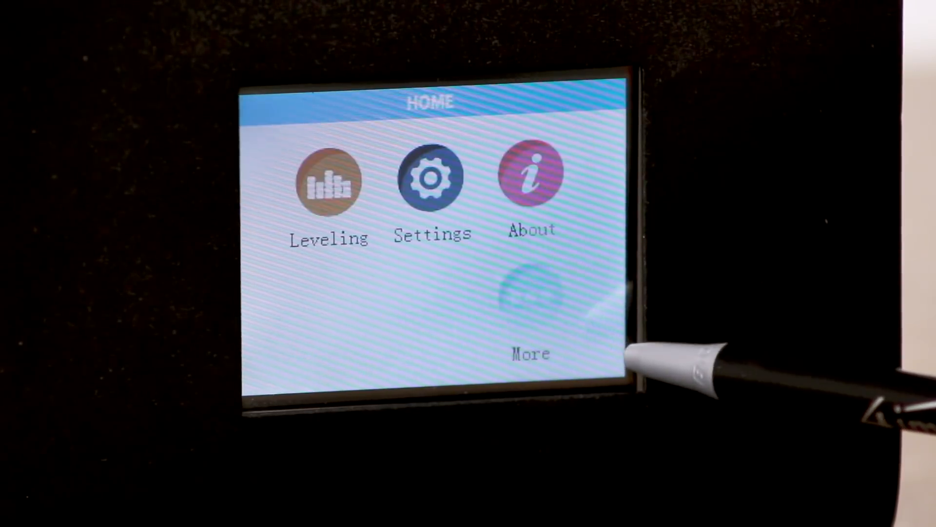
View the About page (300x300x400mm, firmware V2.15), then switch to the first home page
left_click(530, 175)
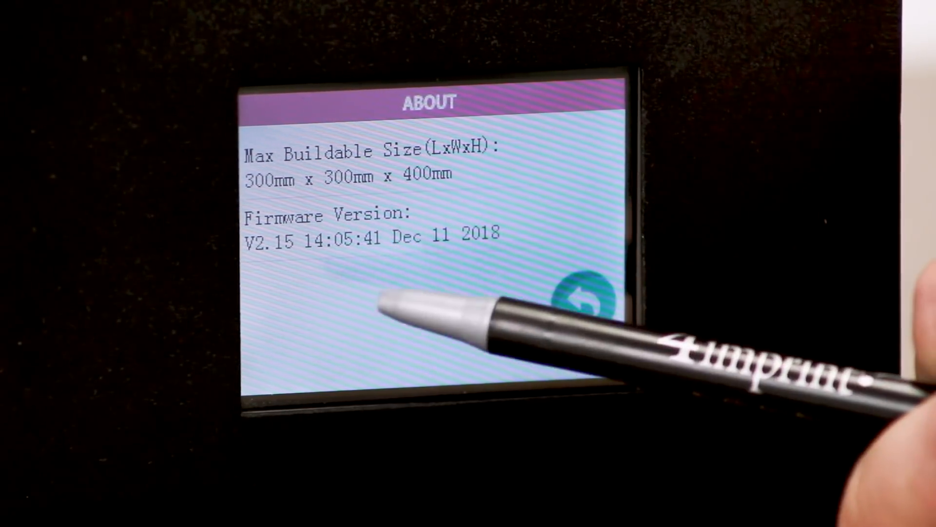
left_click(583, 301)
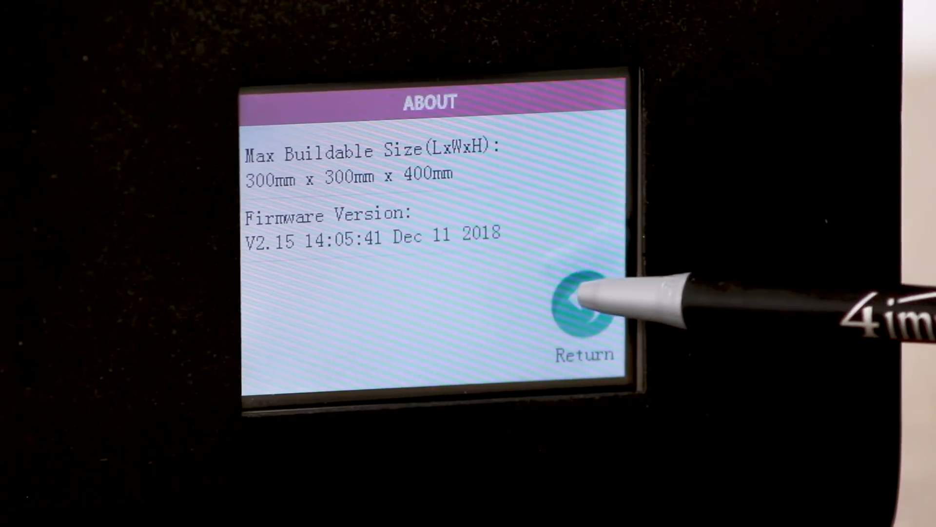
left_click(584, 310)
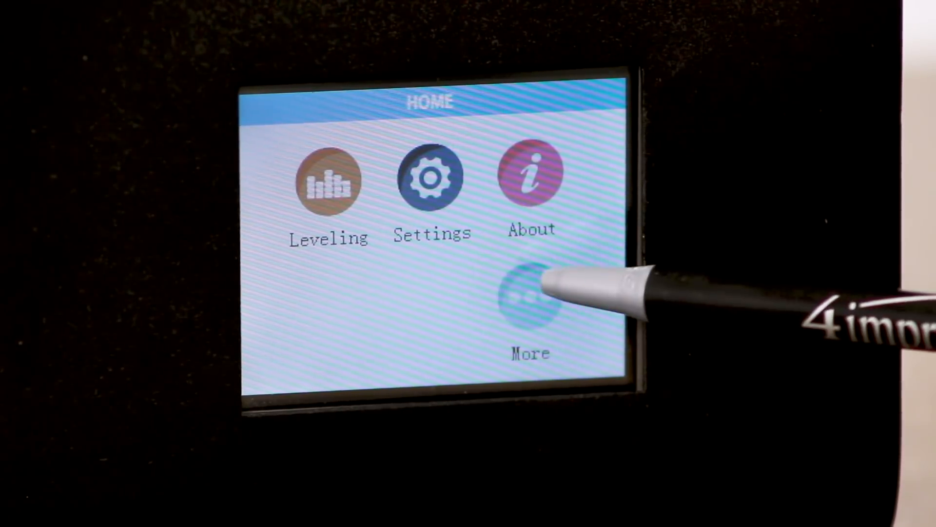
left_click(530, 298)
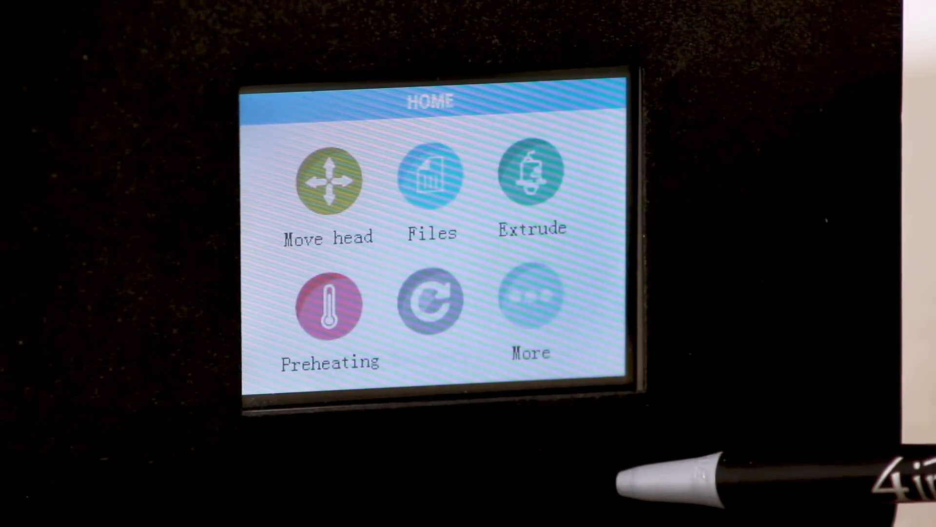